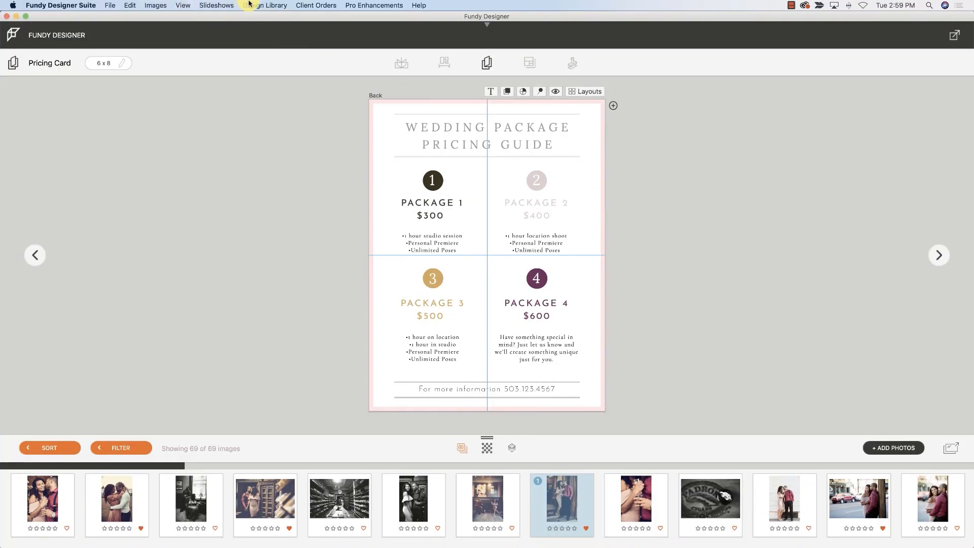
# Show the Design Library store's Card Designs catalogue
pyautogui.click(265, 5)
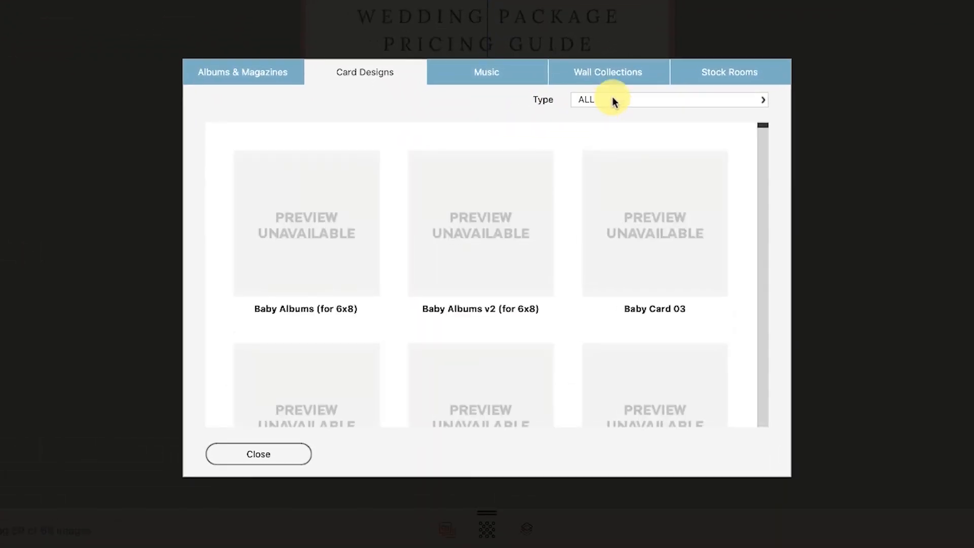
# Filter the store to Marketing Cards and browse to the Wedding Pricing design
pyautogui.click(668, 100)
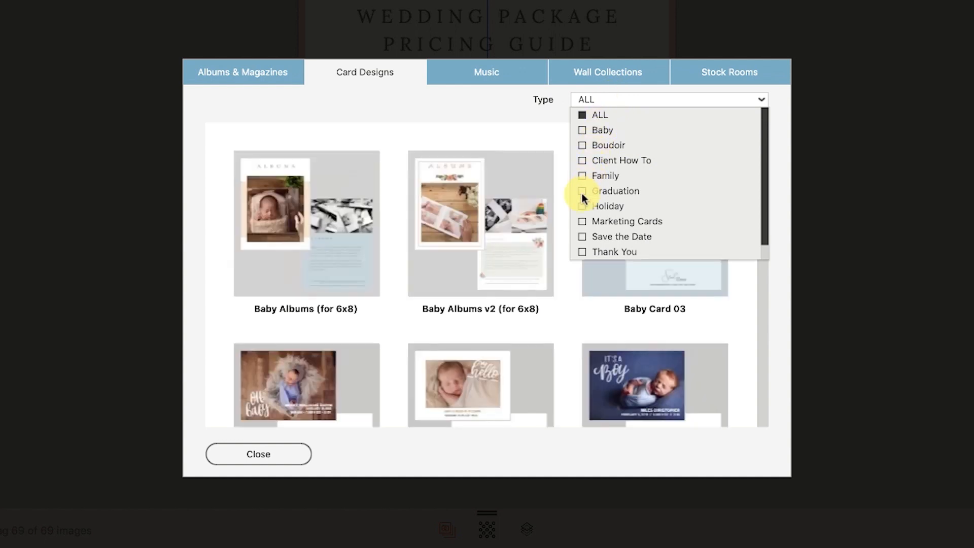
pyautogui.click(627, 221)
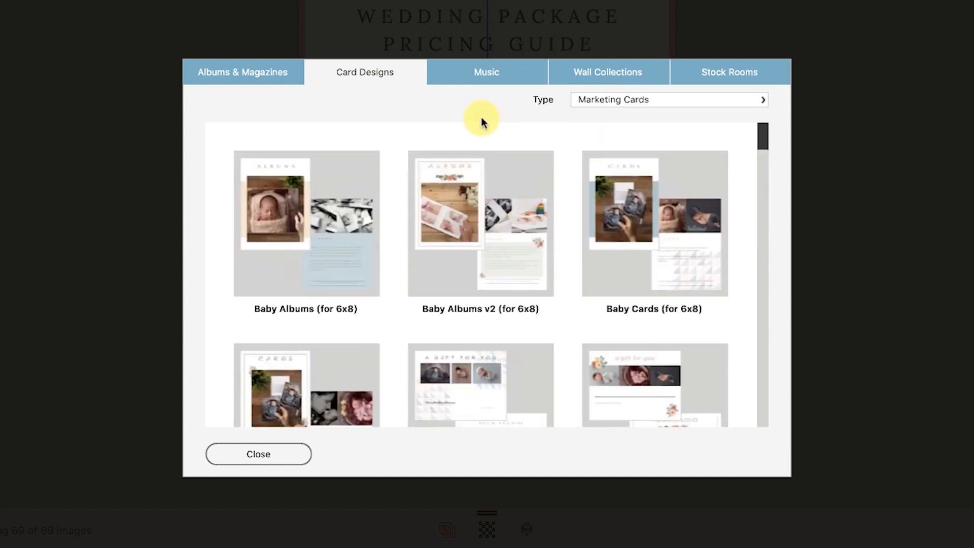
pyautogui.scroll(-3)
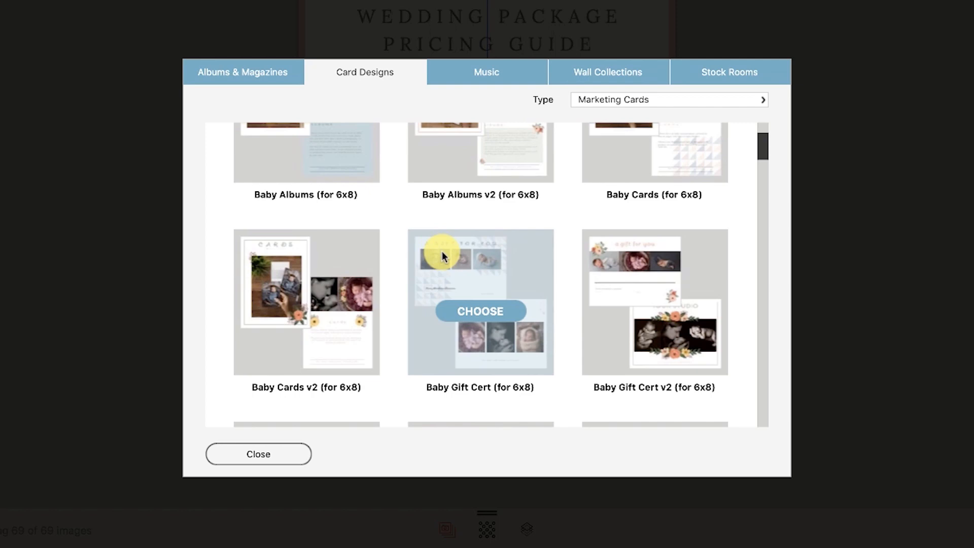
pyautogui.scroll(-3)
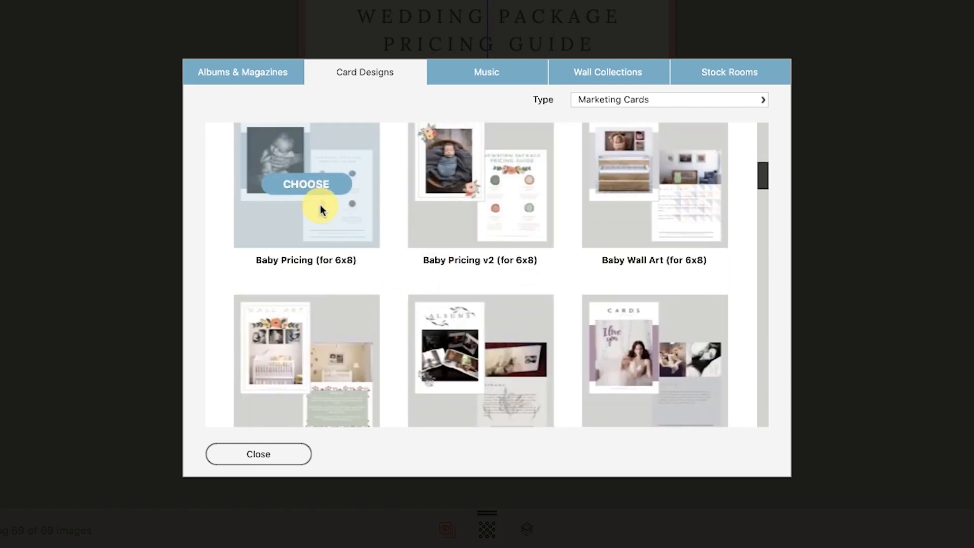
pyautogui.scroll(-3)
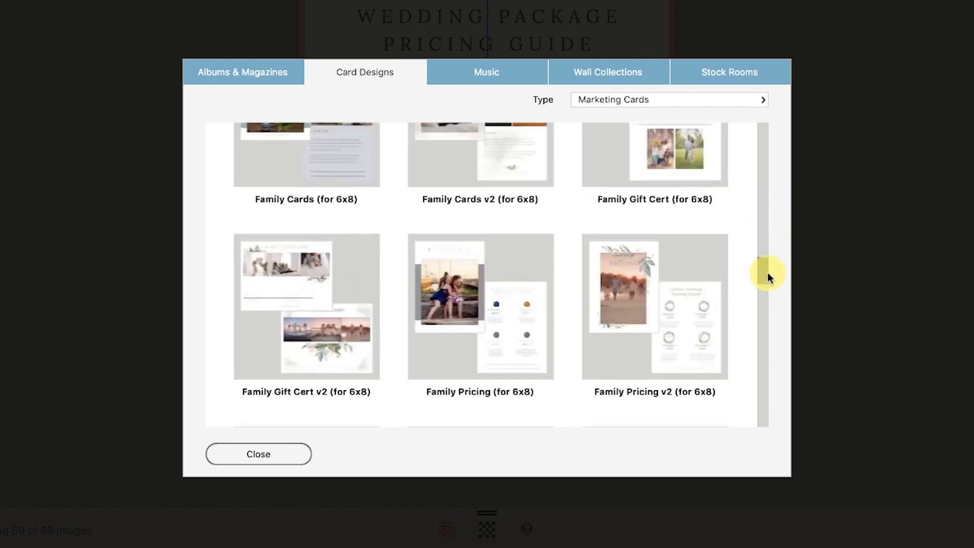
pyautogui.scroll(-3)
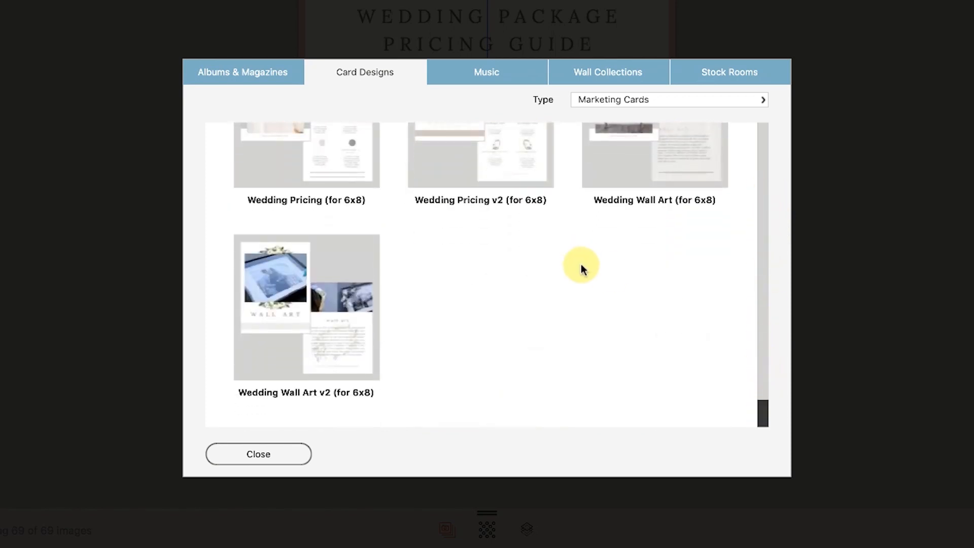
pyautogui.scroll(3)
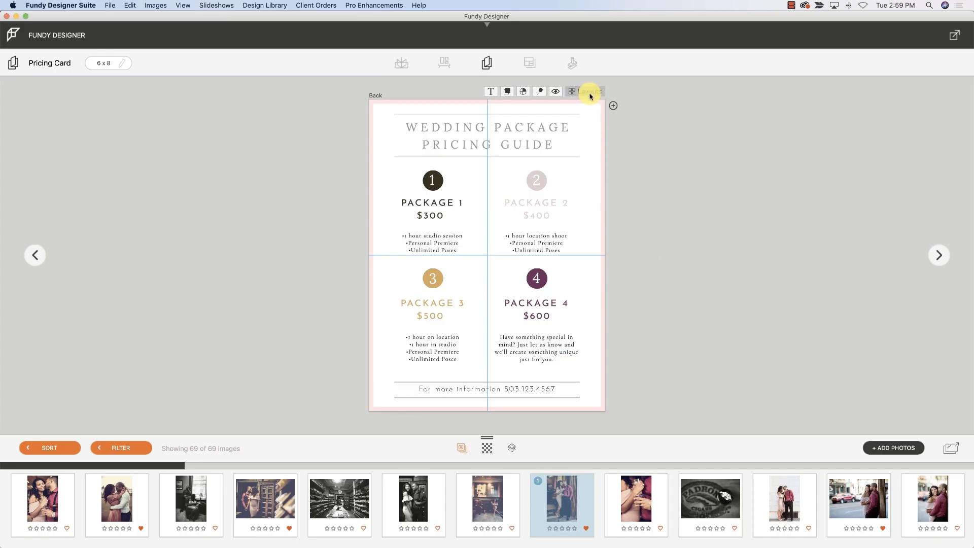
# Filter the Layouts library to Marketing Cards to pick the wedding pricing design
pyautogui.click(571, 91)
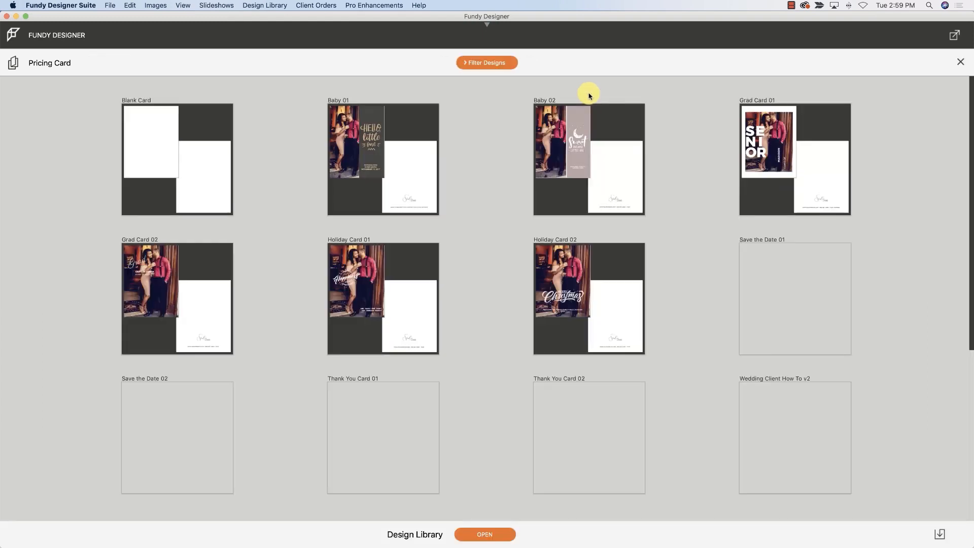
pyautogui.click(486, 62)
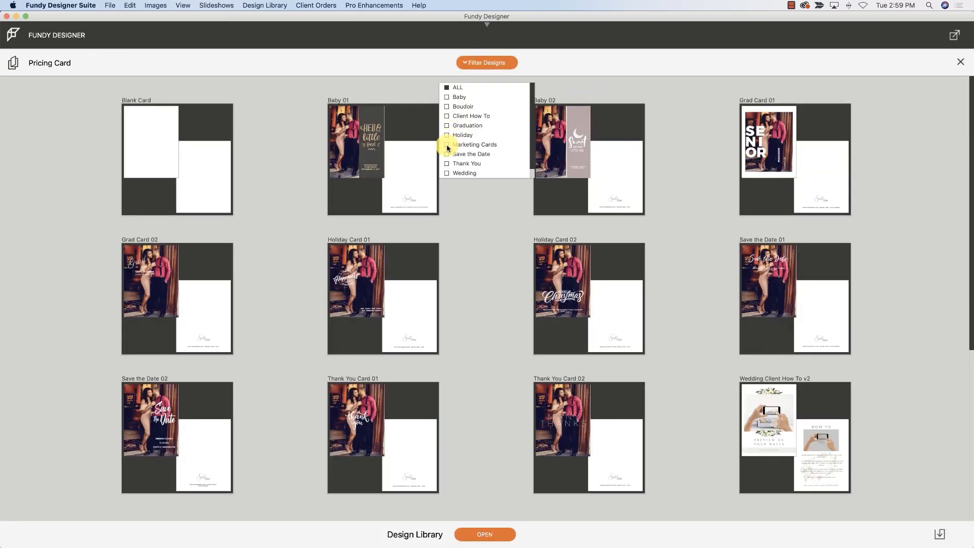
pyautogui.click(446, 144)
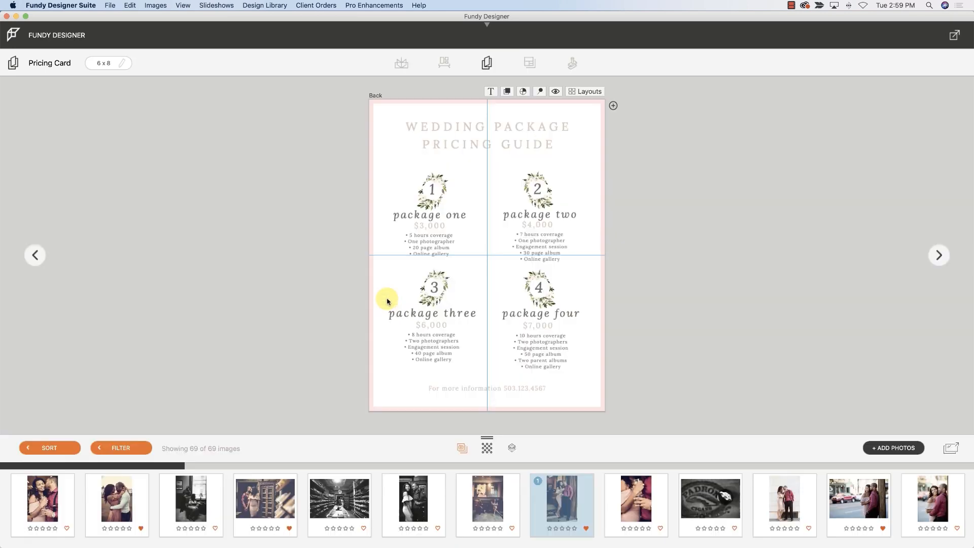
pyautogui.moveTo(460, 238)
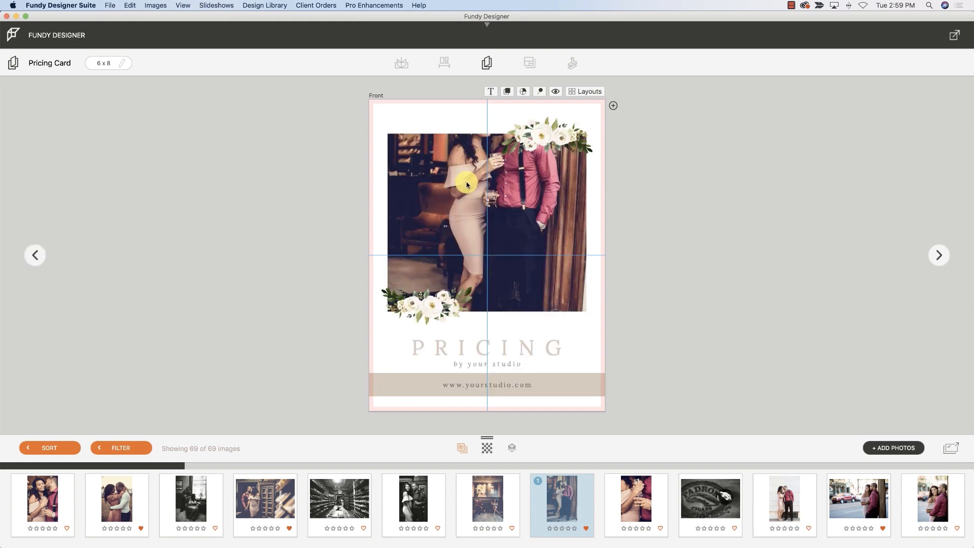
# Select the couple photo on the card's Front side
pyautogui.click(468, 185)
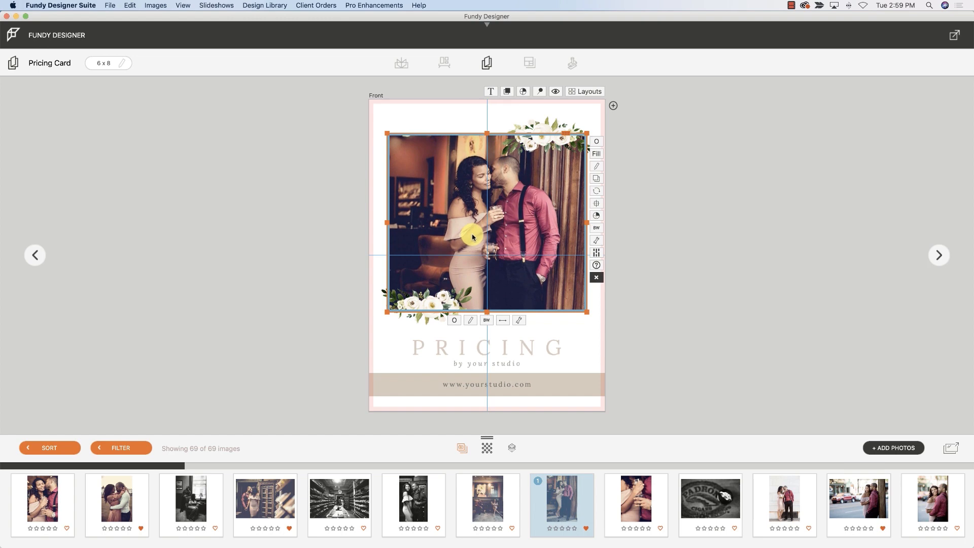